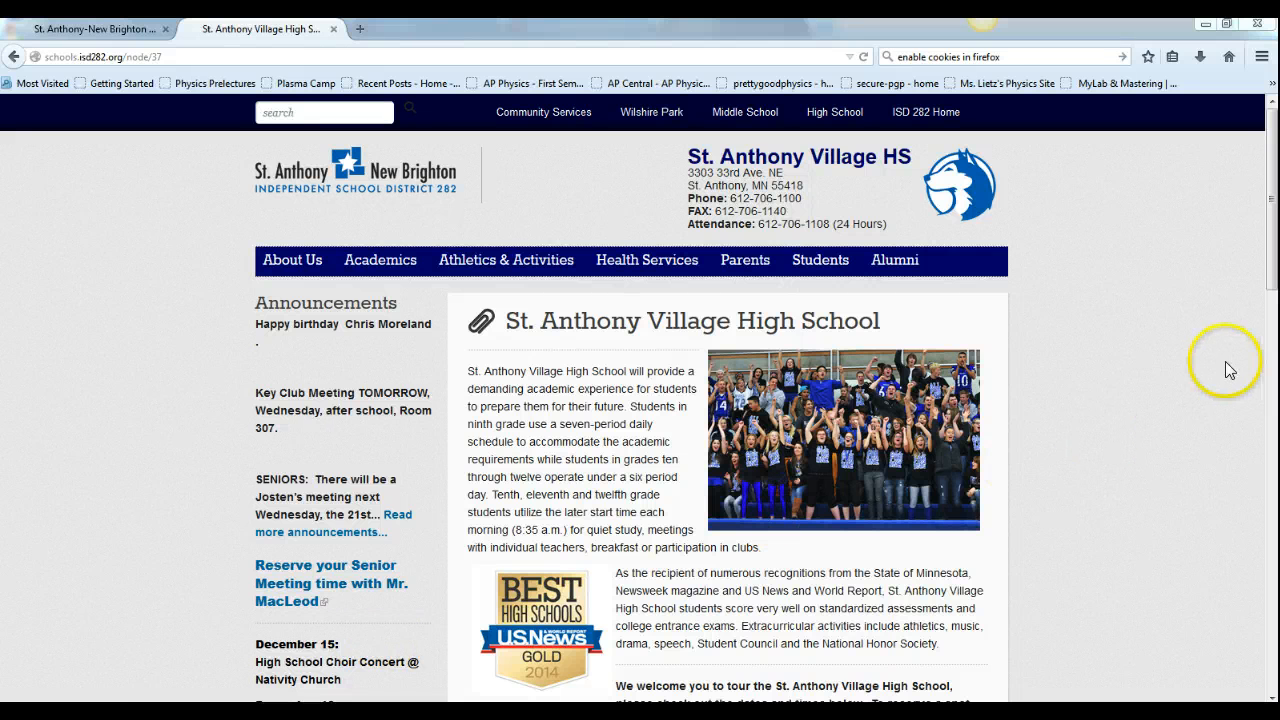
pyautogui.moveTo(1152, 308)
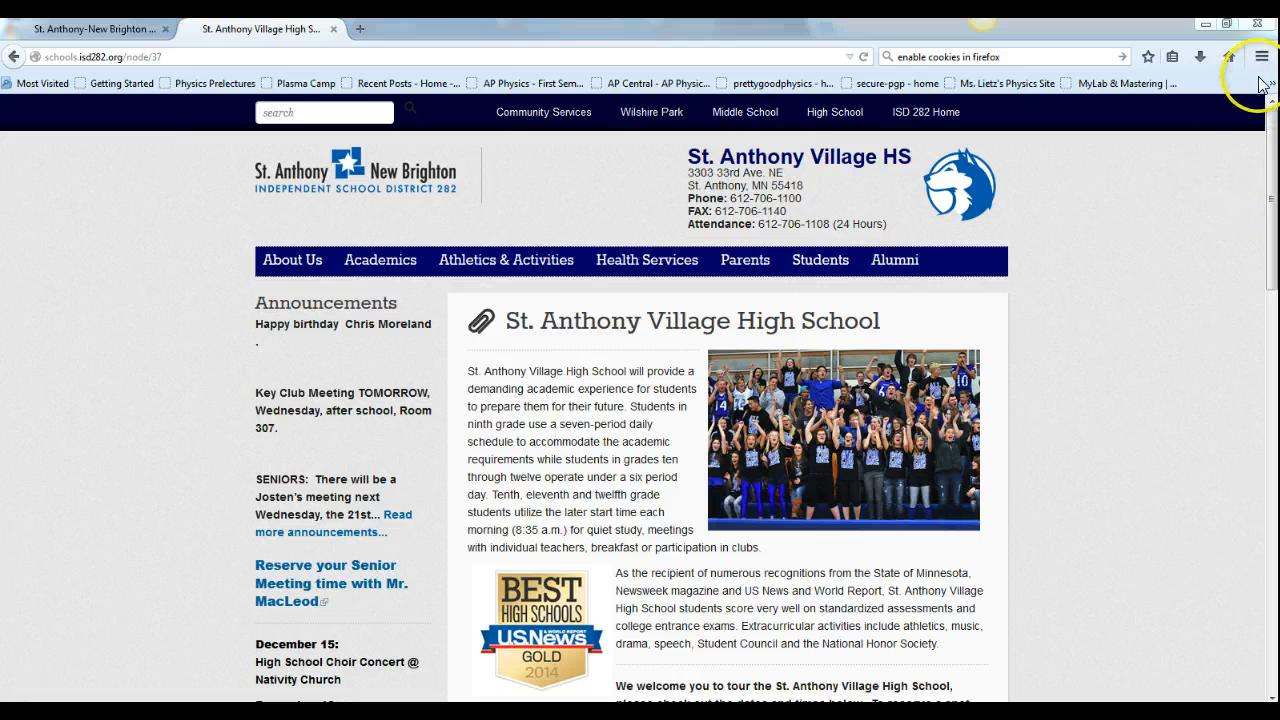
pyautogui.moveTo(1258, 56)
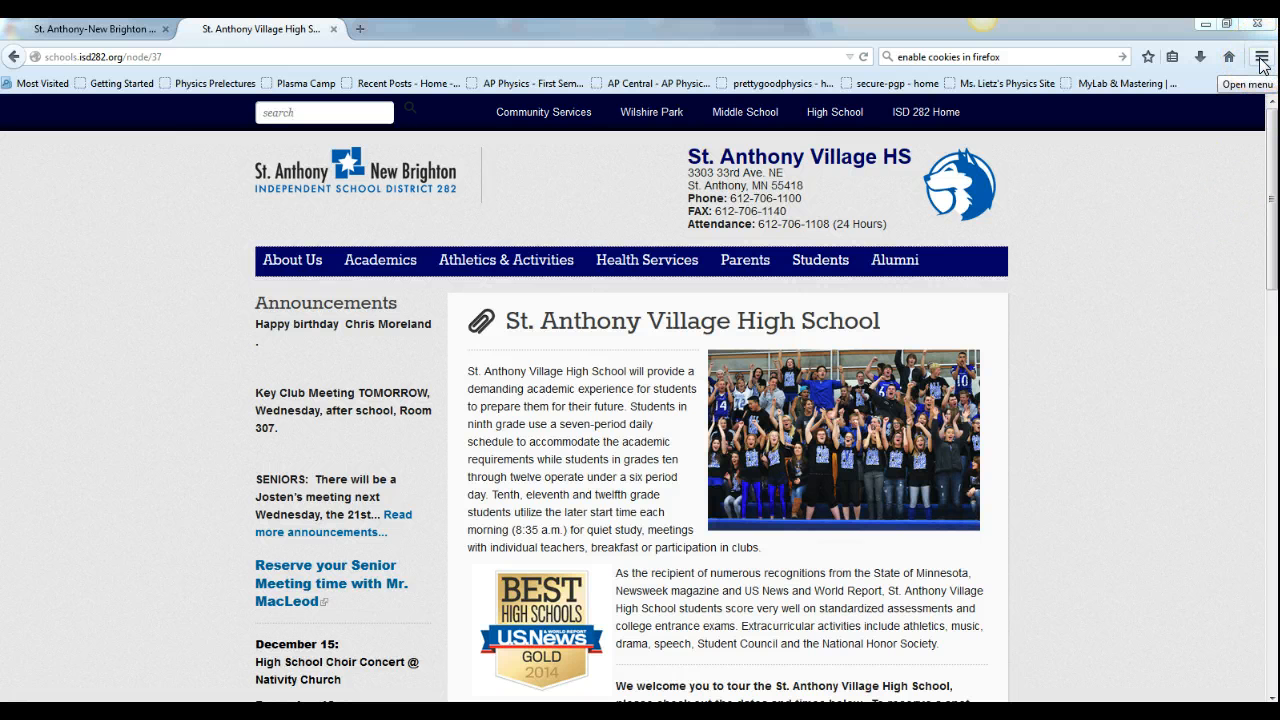
# - Reach the Privacy section of Firefox Options via the main menu
pyautogui.click(1260, 56)
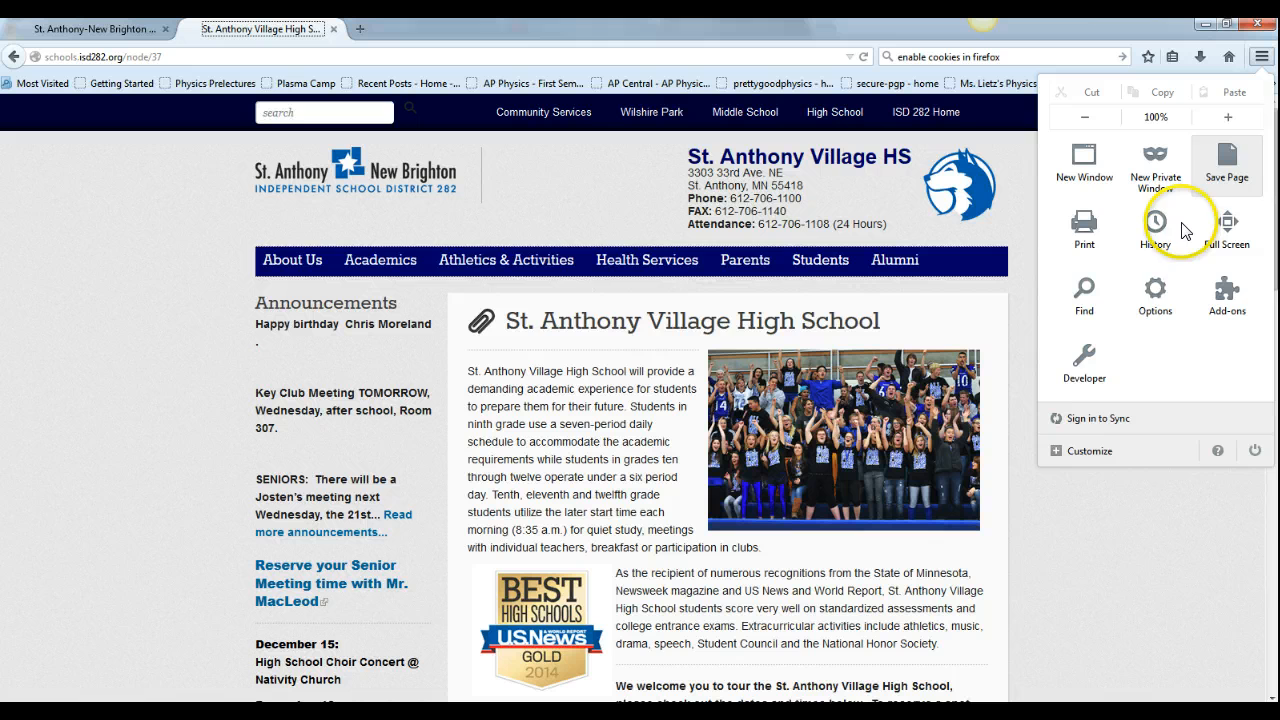
pyautogui.click(1156, 222)
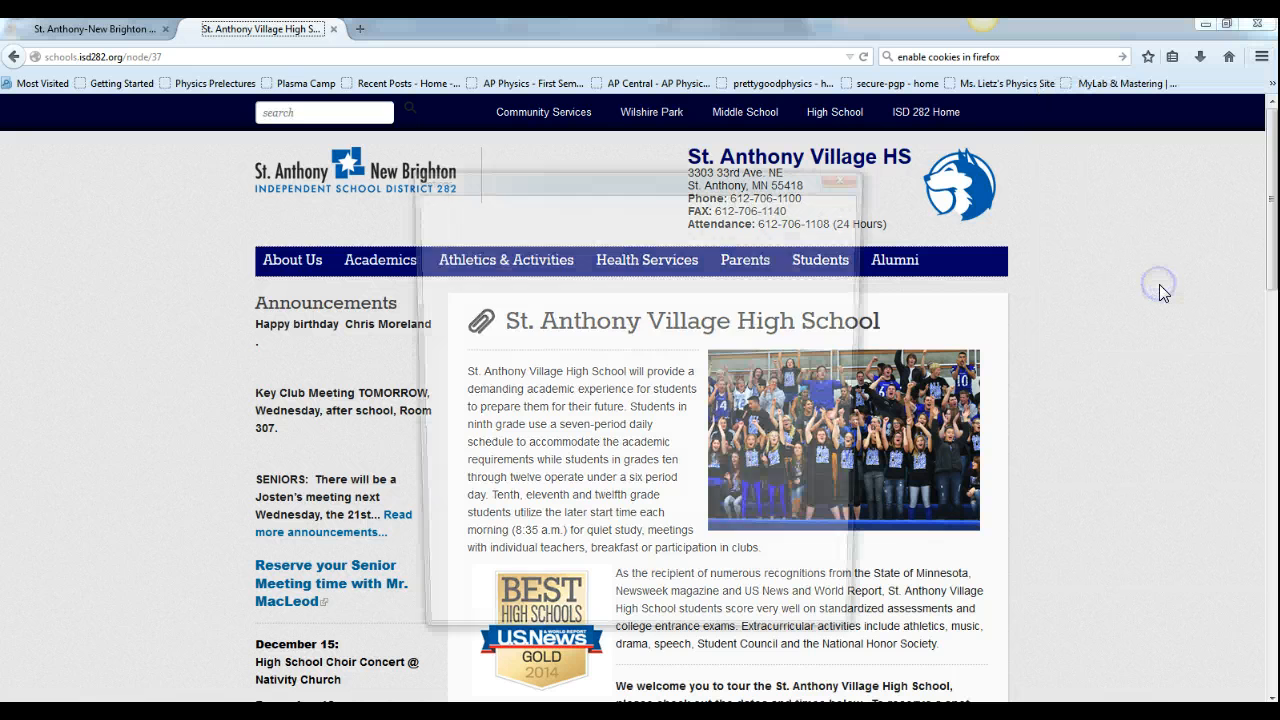
pyautogui.click(688, 206)
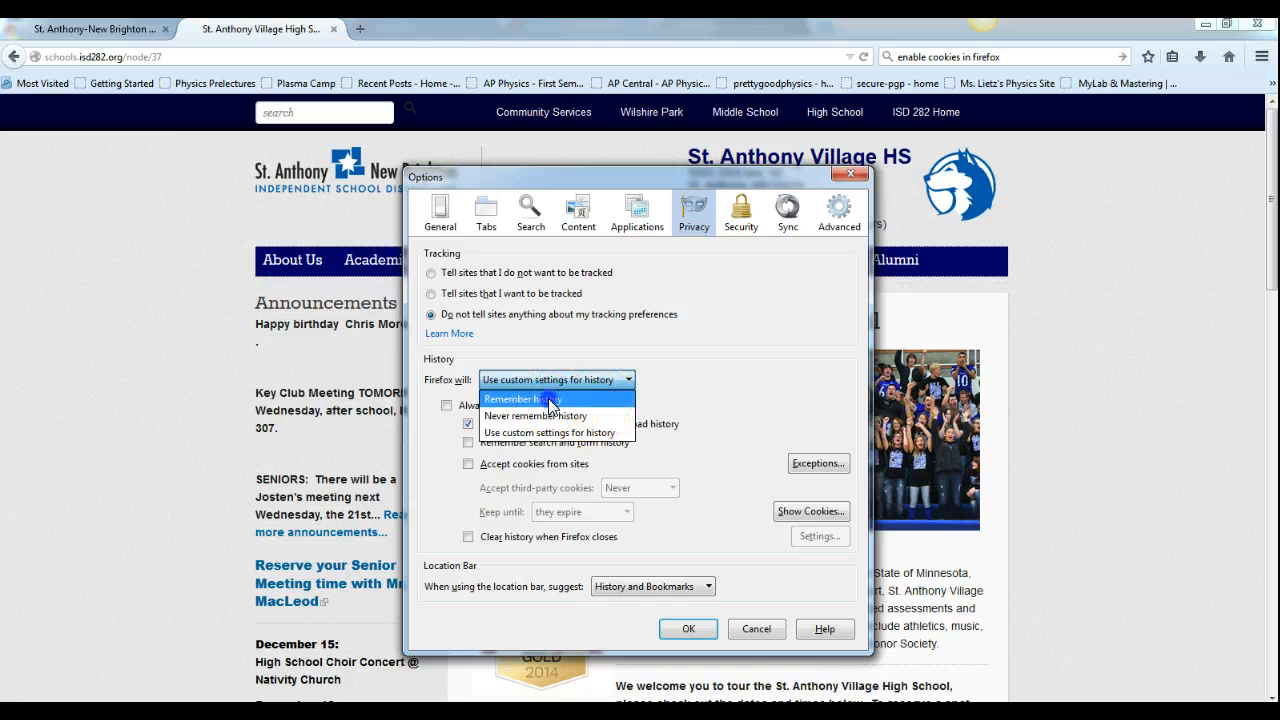
# - Choose 'Use custom settings for history' and leave 'Accept cookies from sites' ticked
pyautogui.click(524, 398)
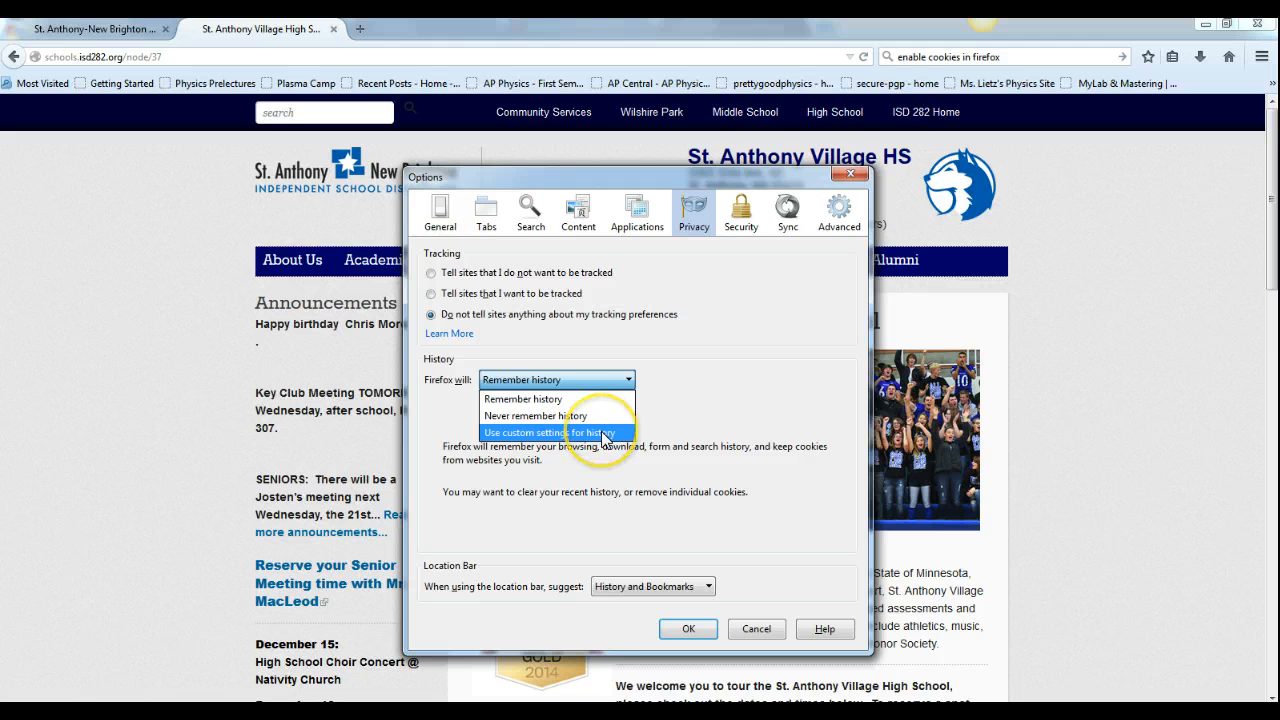
pyautogui.click(544, 432)
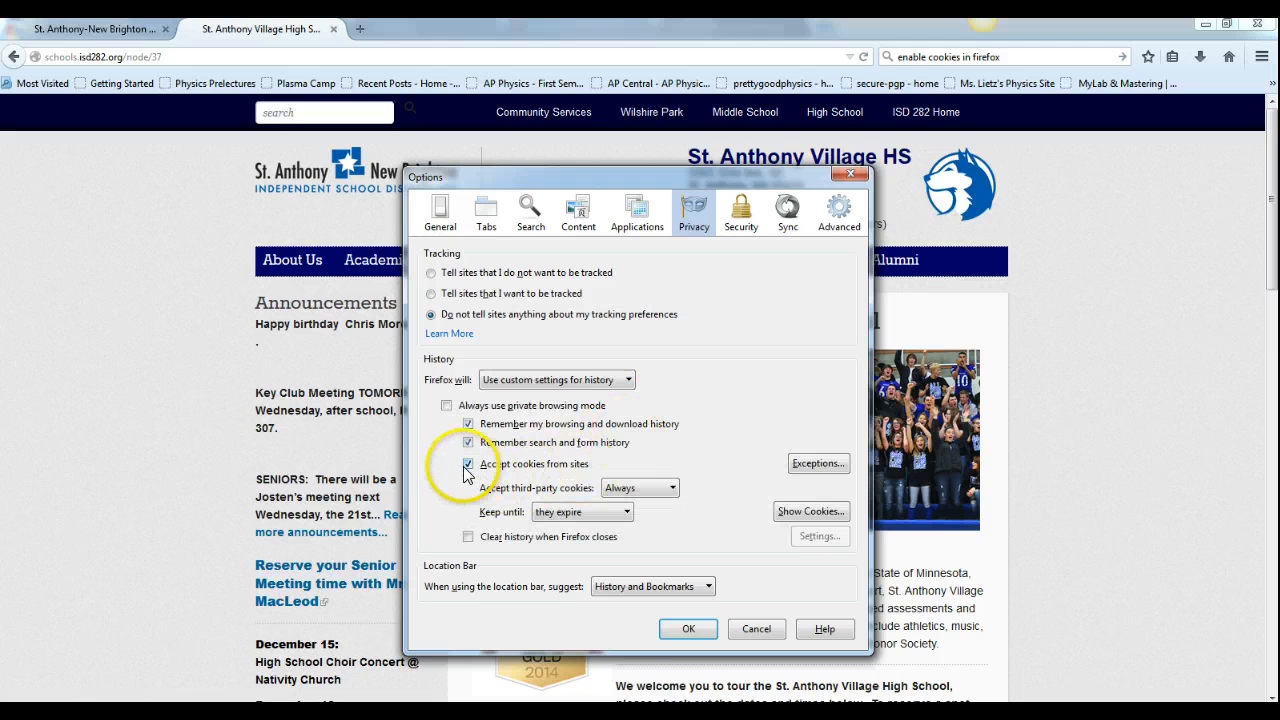
pyautogui.click(468, 464)
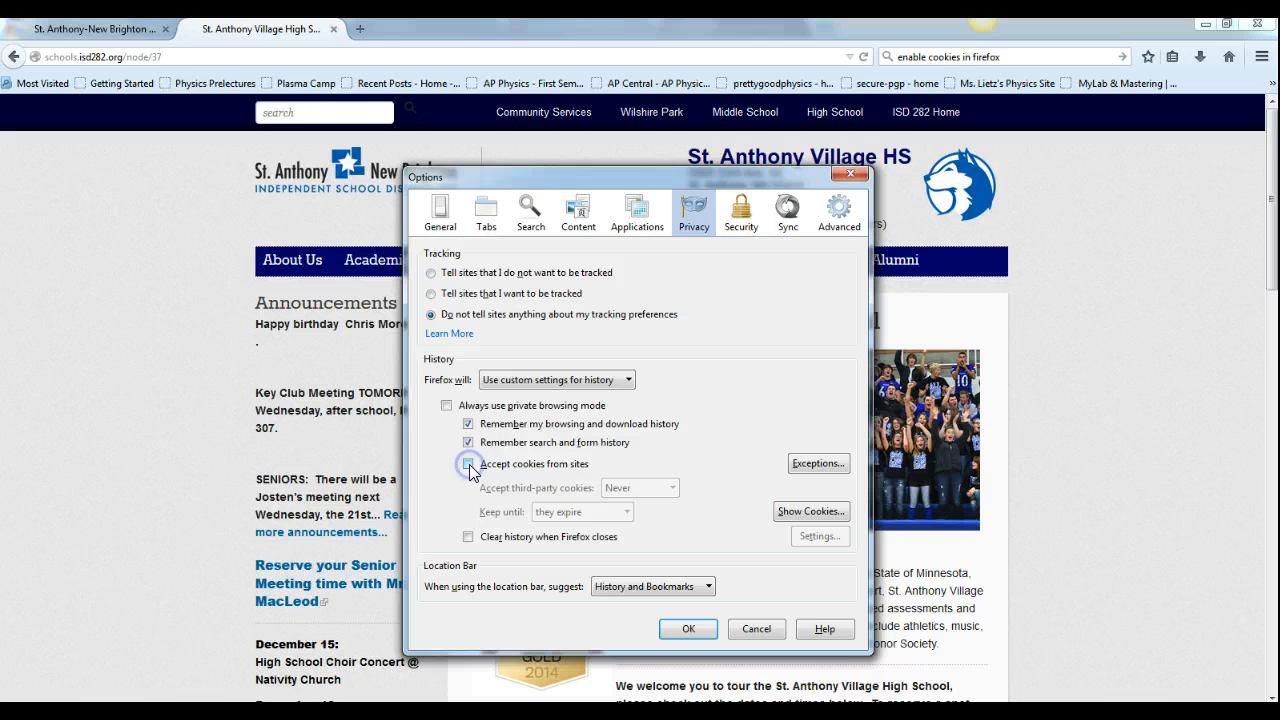
pyautogui.click(468, 464)
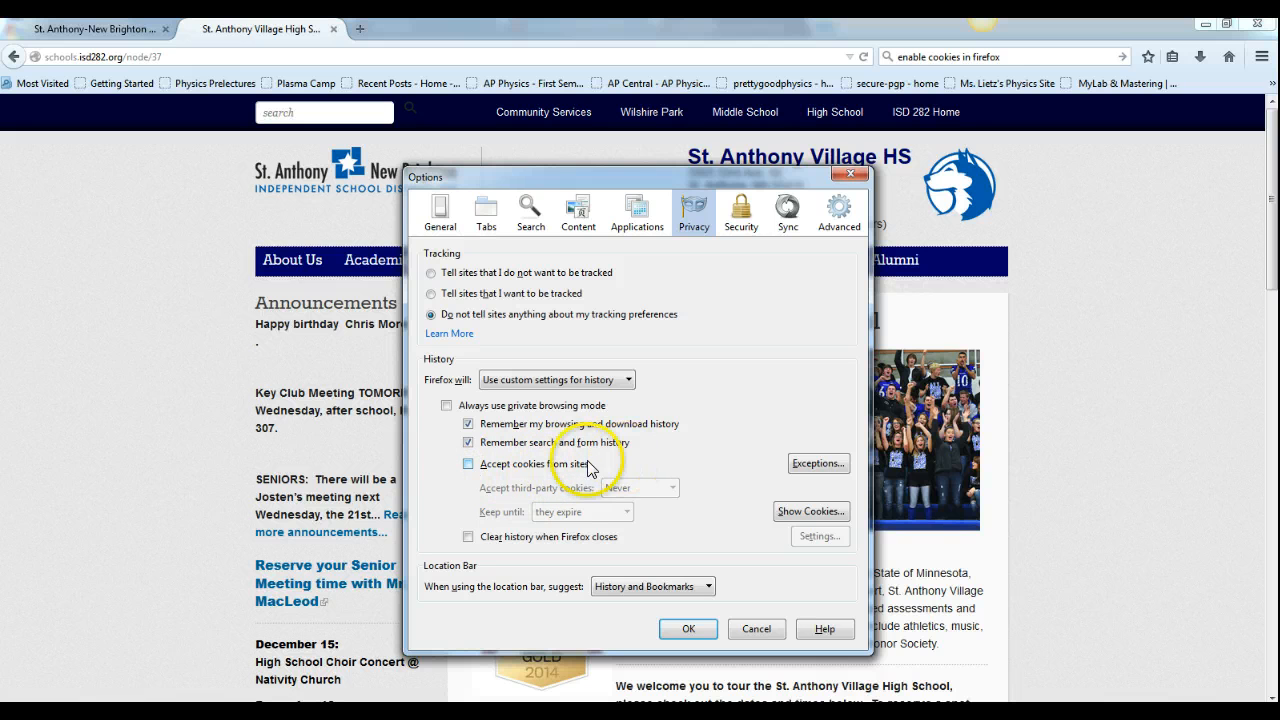
pyautogui.click(468, 464)
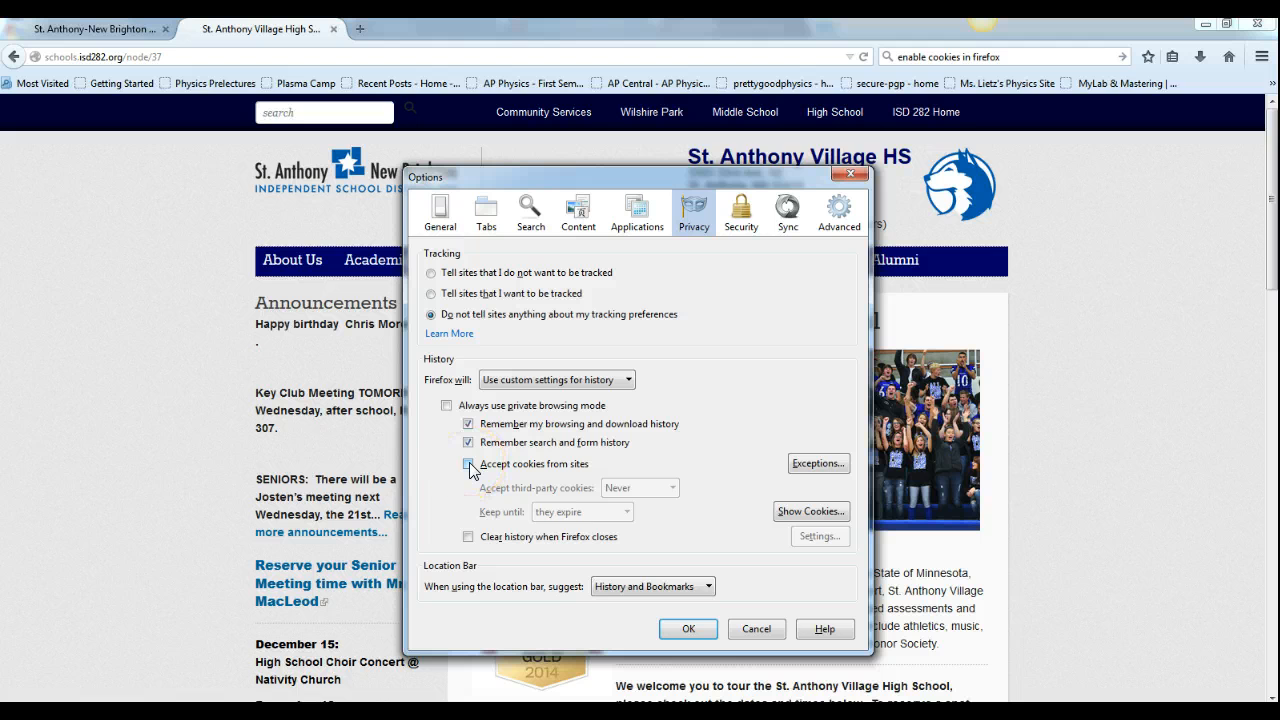
pyautogui.click(468, 464)
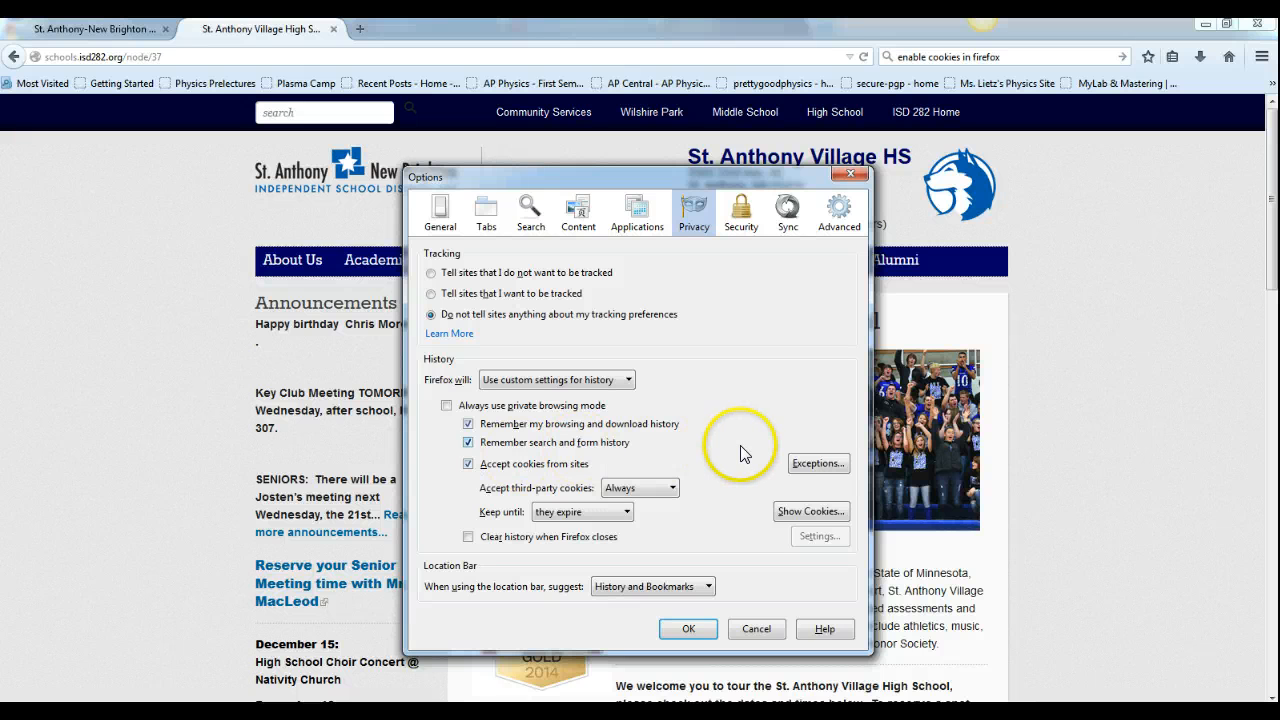
pyautogui.click(468, 464)
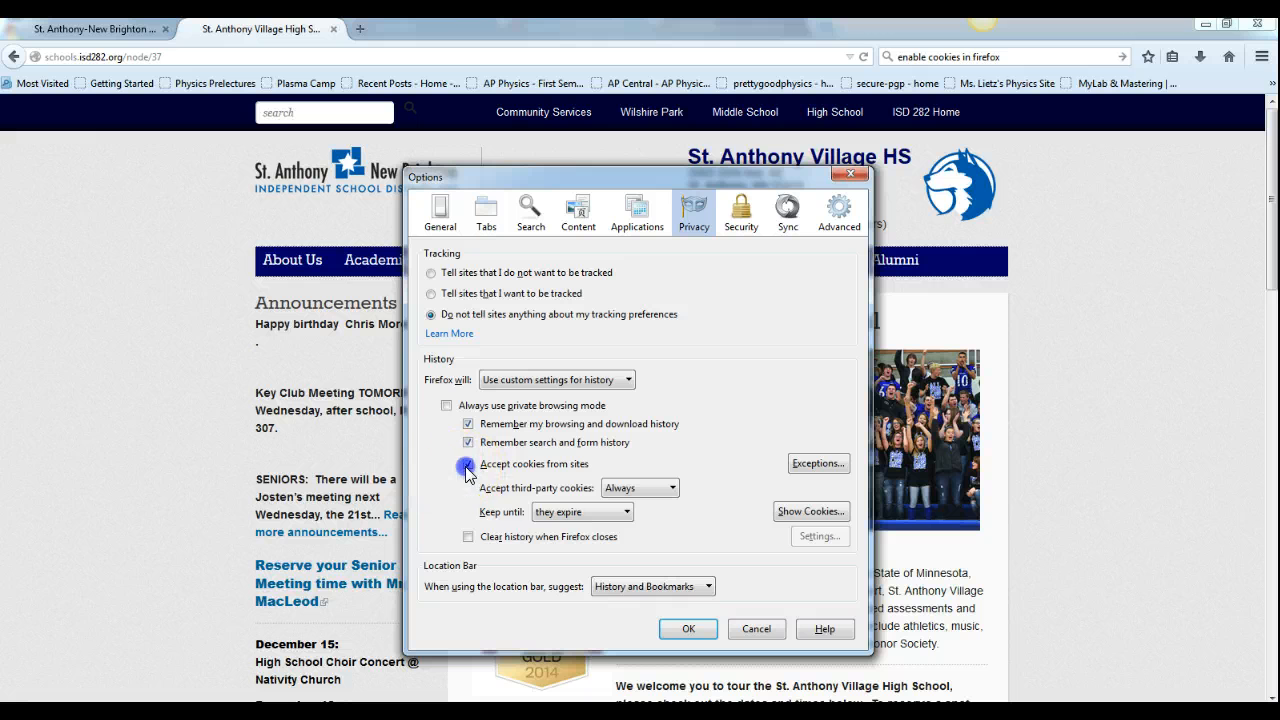
pyautogui.click(818, 464)
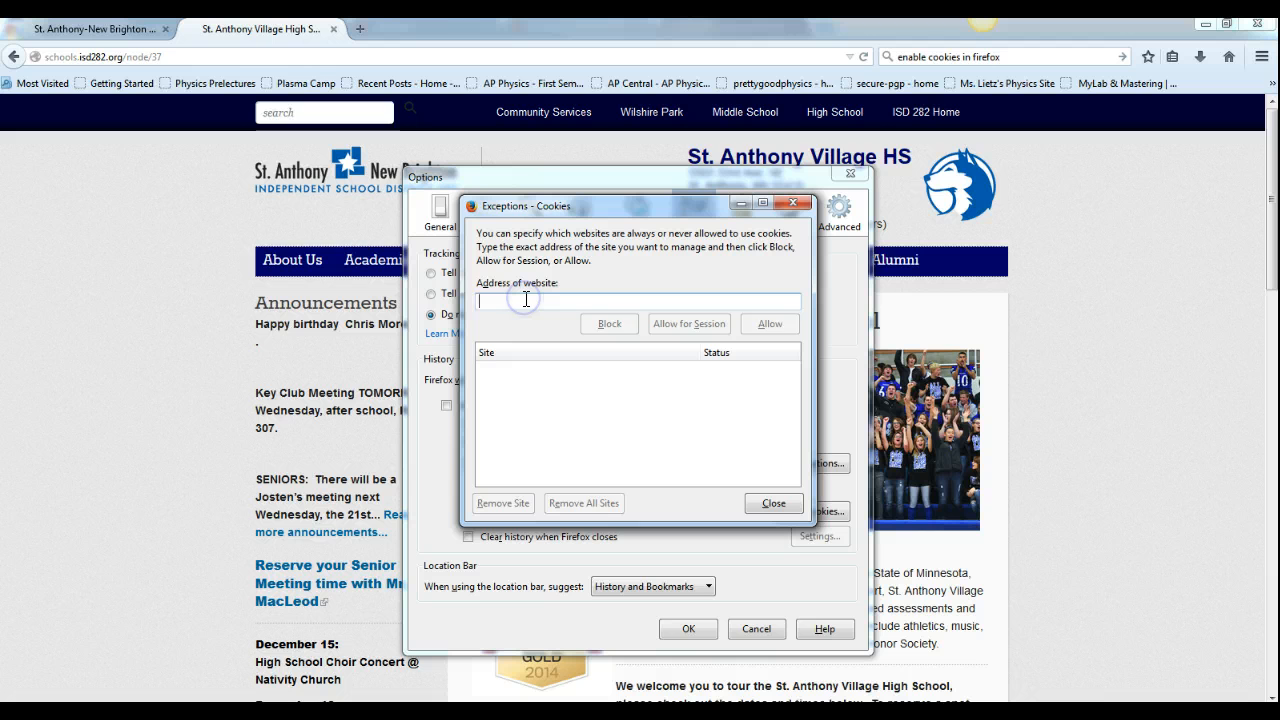
pyautogui.write('http://bit.ly')
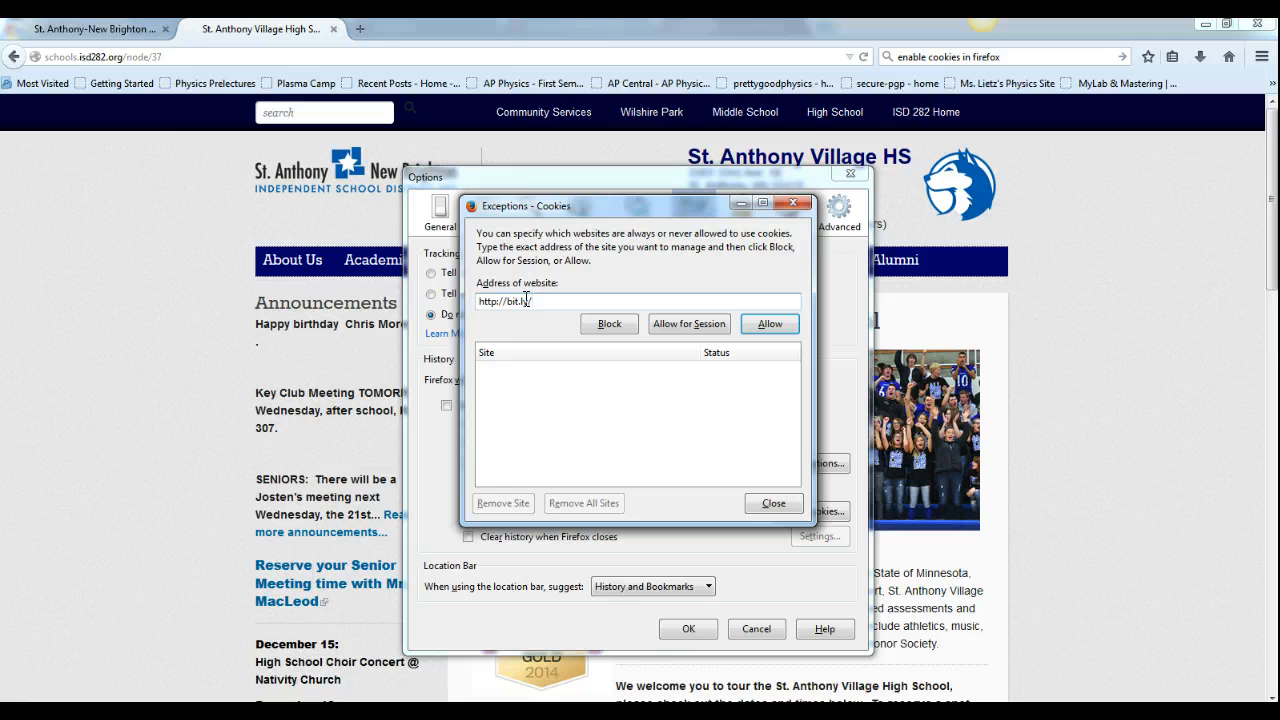
pyautogui.write('/1-19-15')
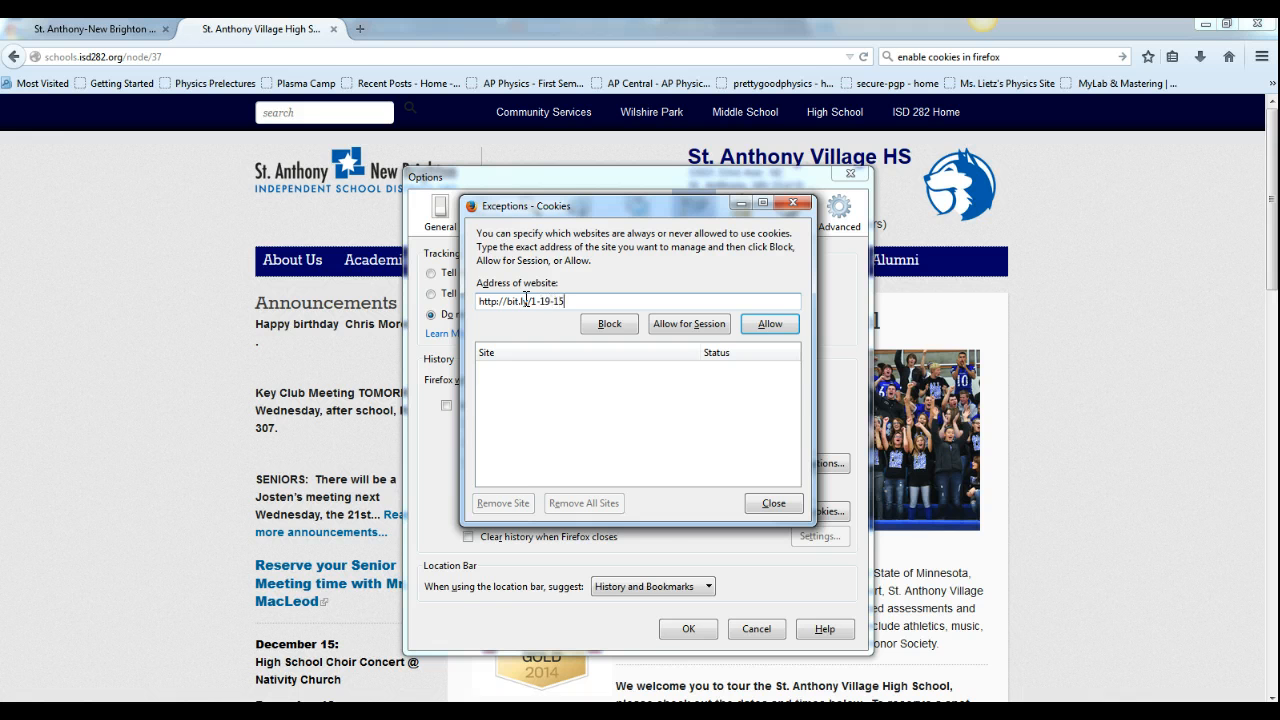
pyautogui.click(688, 324)
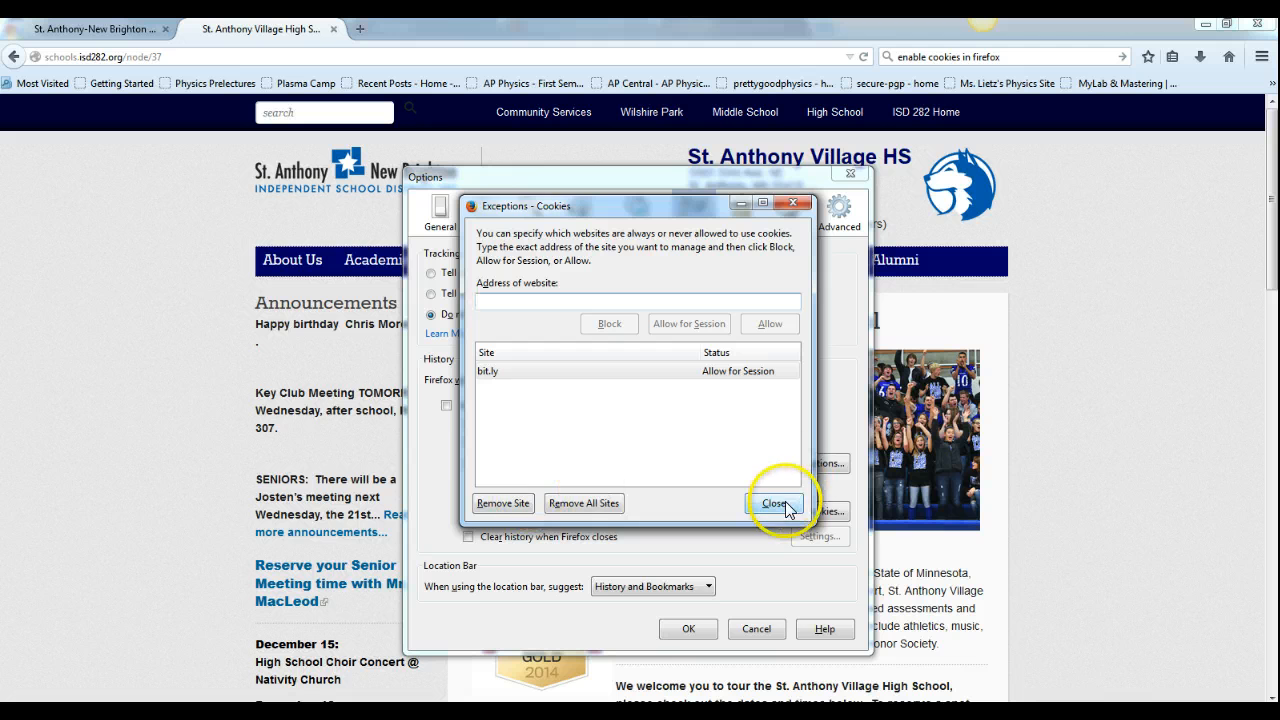
pyautogui.click(774, 504)
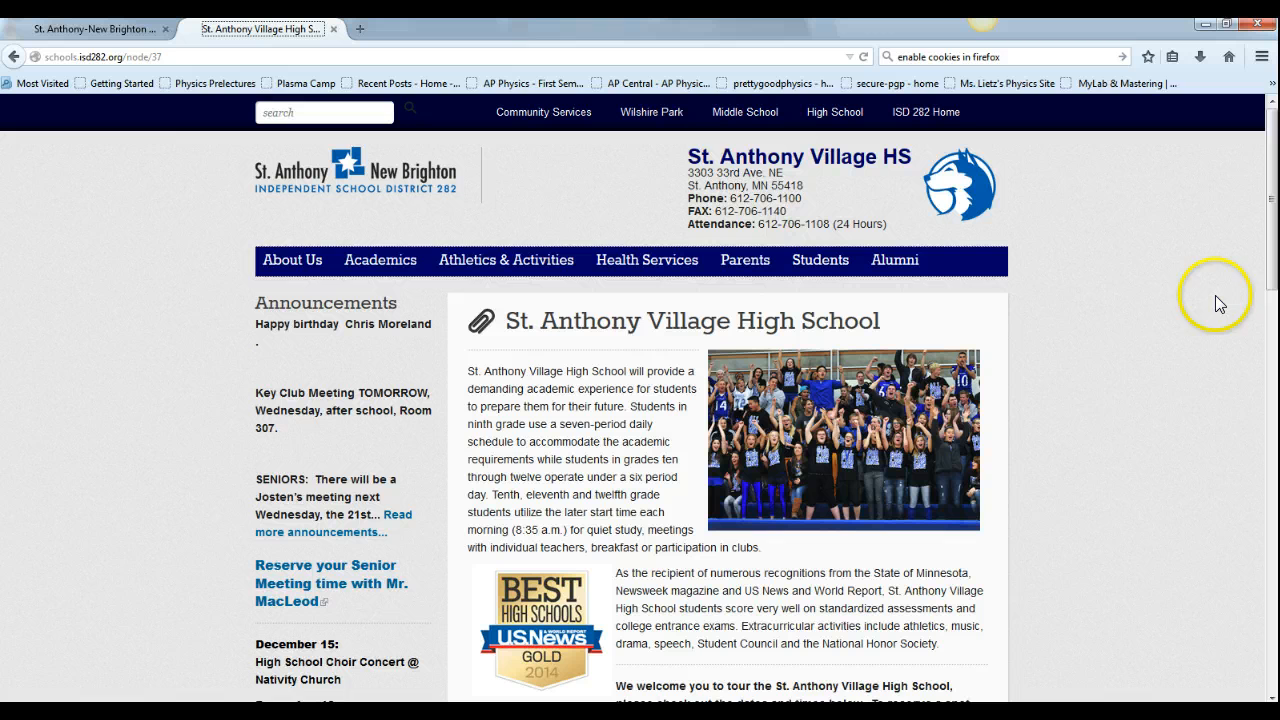
pyautogui.moveTo(1176, 320)
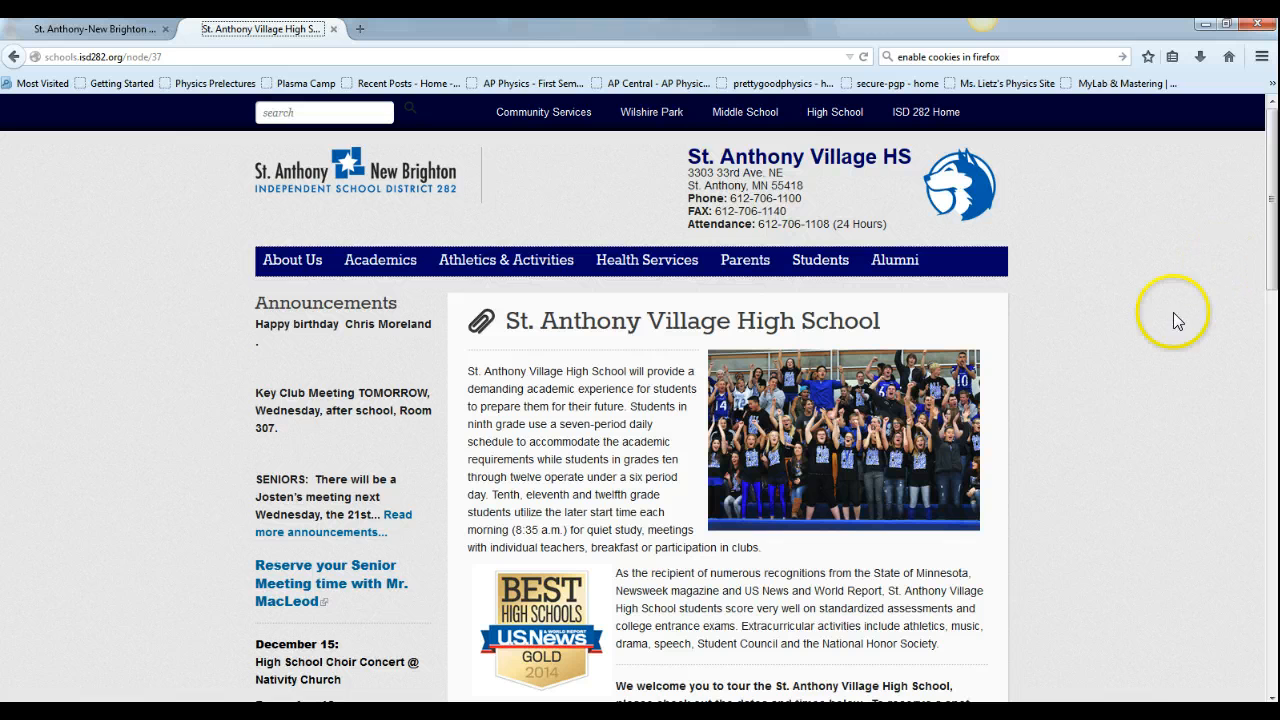